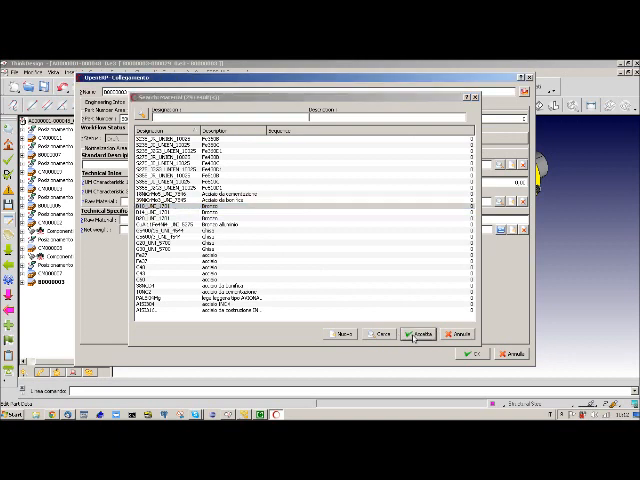
Choose the matching lookup entry for the part's properties and save the part to PLM.
left_click(414, 332)
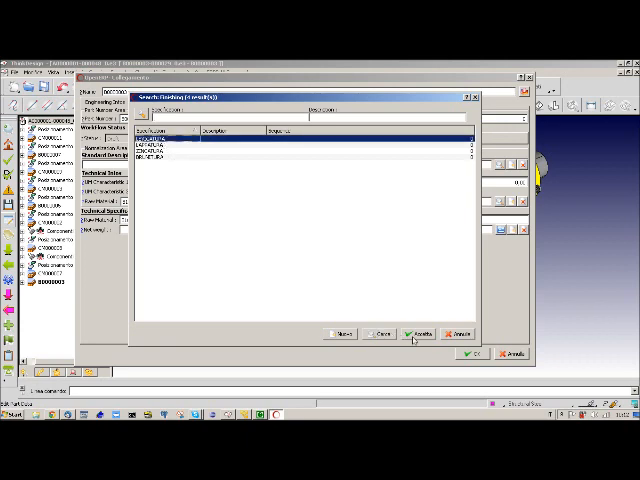
left_click(416, 334)
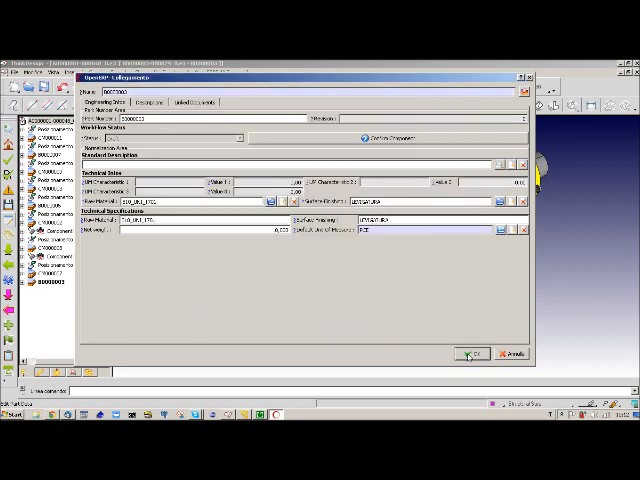
left_click(474, 352)
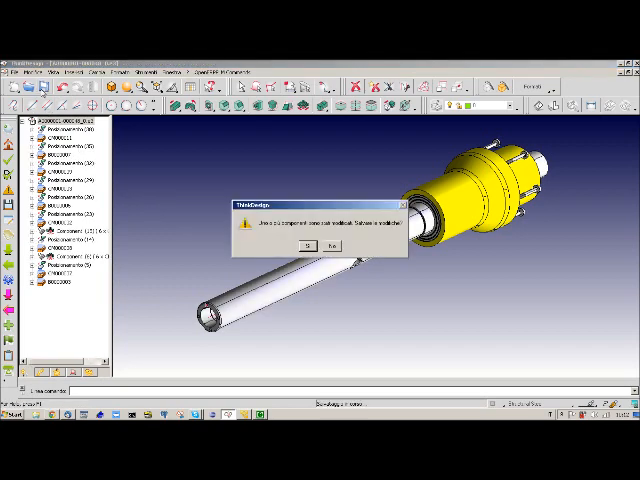
Accept the save confirmation so the parts show in OpenERP's Engineering Parts list.
left_click(304, 246)
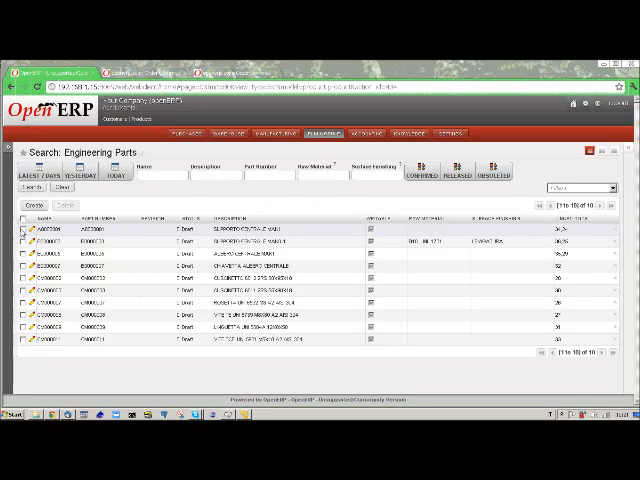
Print the BOM Structure Report from the SUPPORTO CENTRALE MAK1 bill of materials.
left_click(22, 232)
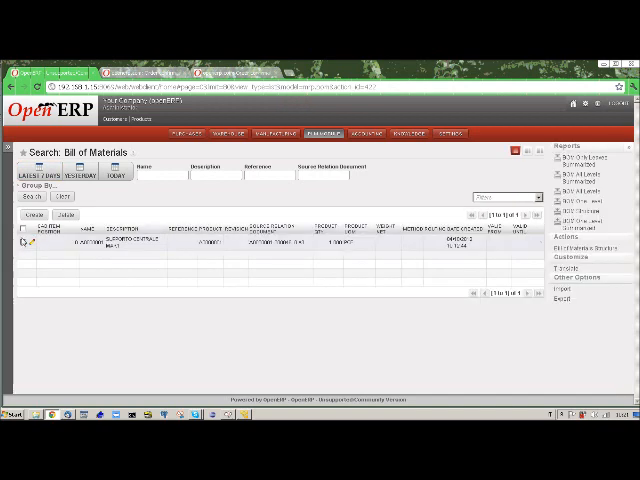
left_click(24, 246)
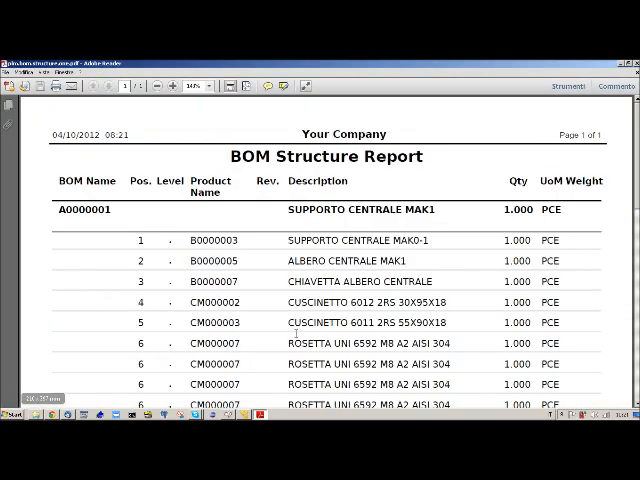
scroll("down", 3)
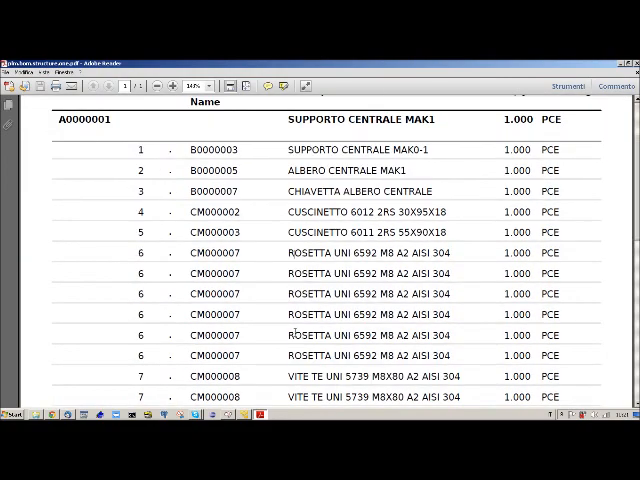
scroll("down", 3)
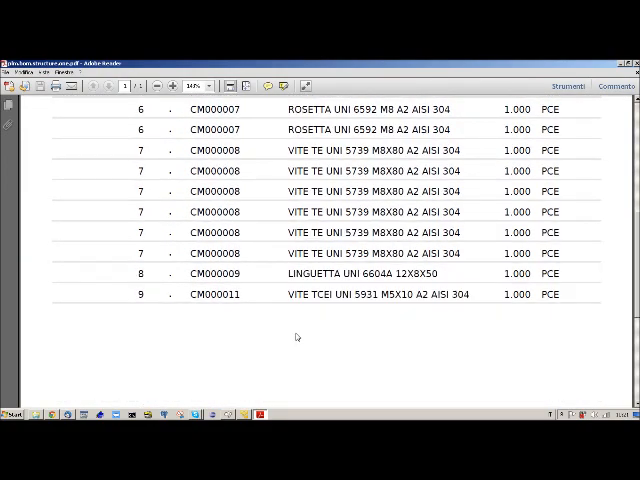
scroll("up", 3)
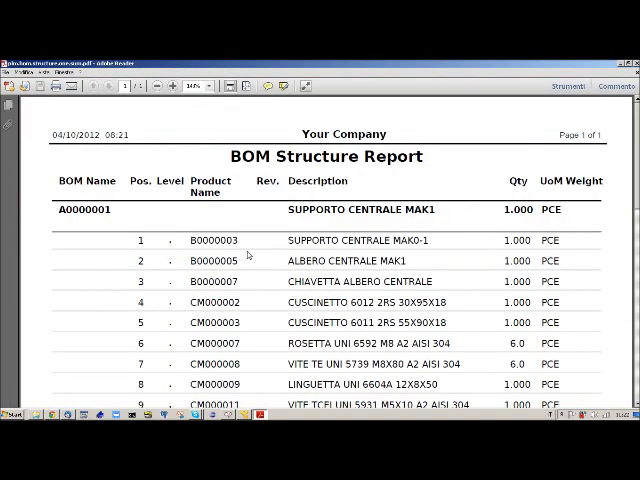
Scroll the printed assembly drawing PDF to view its 2D and isometric views.
scroll("down", 3)
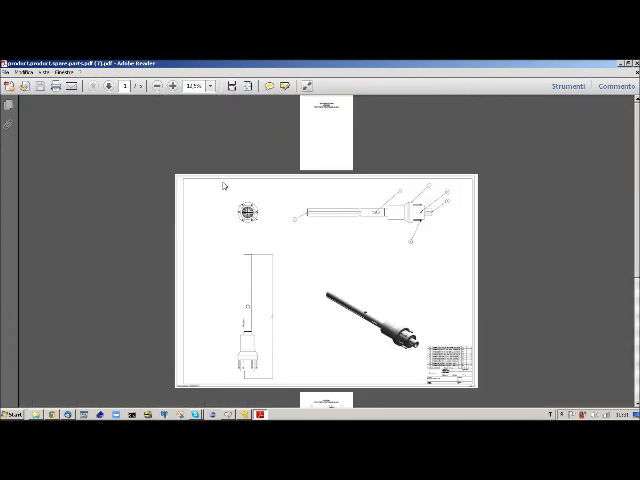
Scroll down to the parts list page for assembly A0000001.
scroll("down", 3)
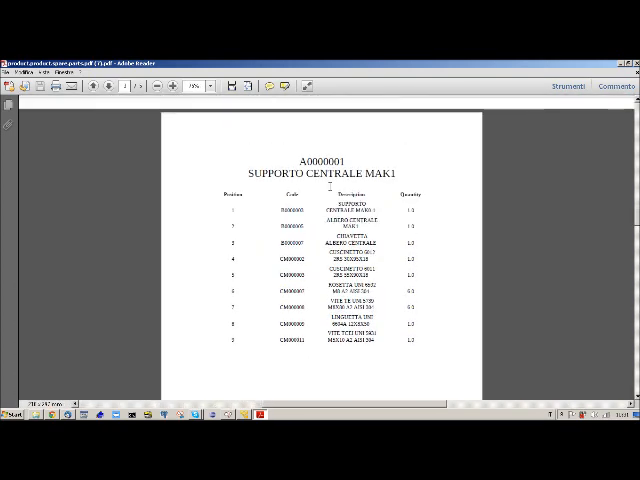
scroll("down", 3)
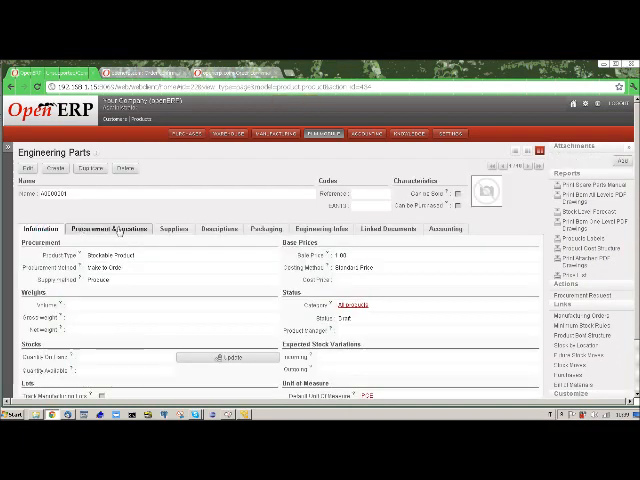
Return to the Engineering Parts search list in OpenERP.
left_click(320, 228)
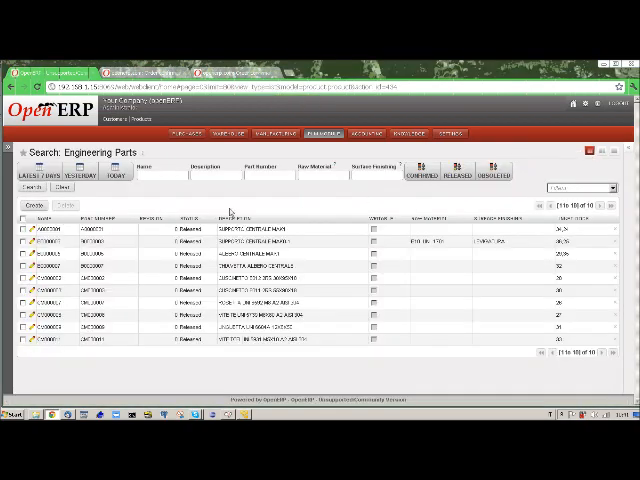
mouse_move(196, 344)
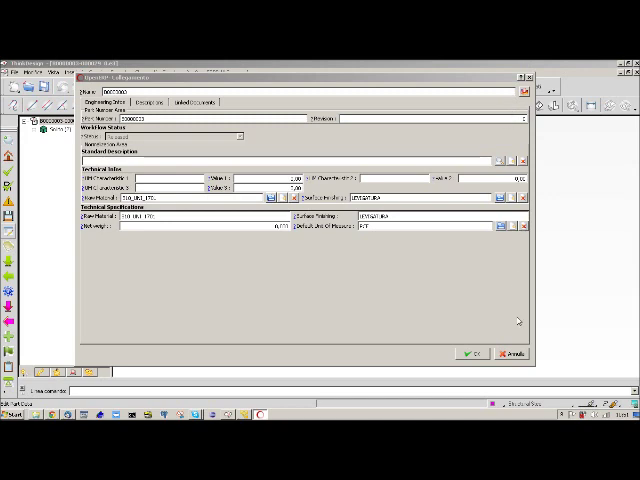
Confirm the bushing's properties and create a new revision with its details accepted.
left_click(474, 352)
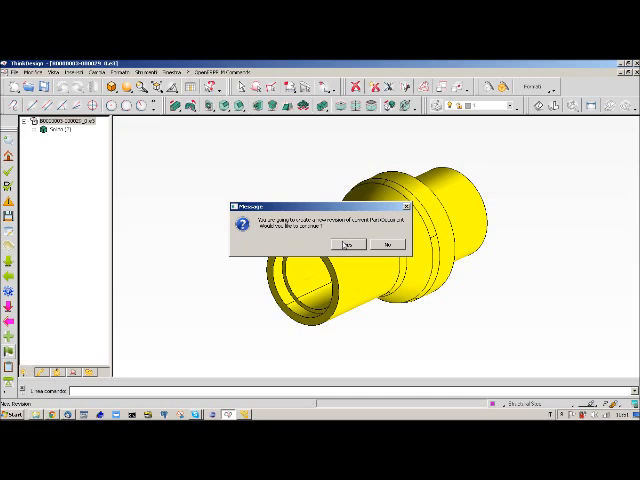
left_click(344, 244)
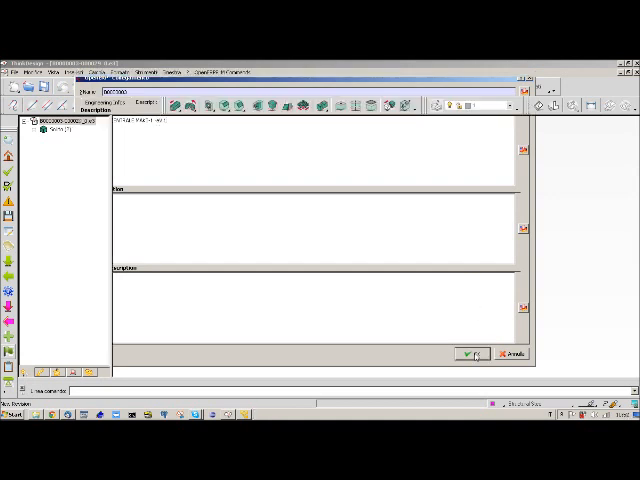
left_click(470, 354)
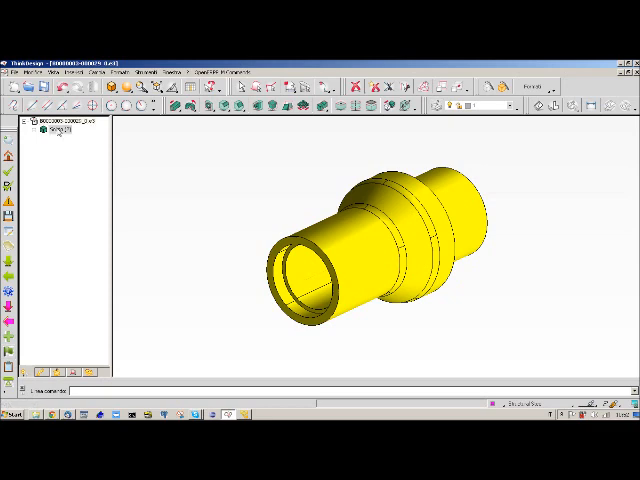
Recolour the bushing part green via Modify Properties.
right_click(56, 128)
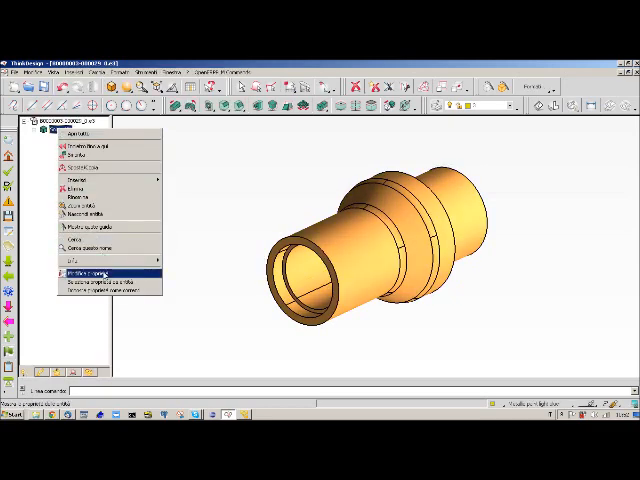
left_click(90, 272)
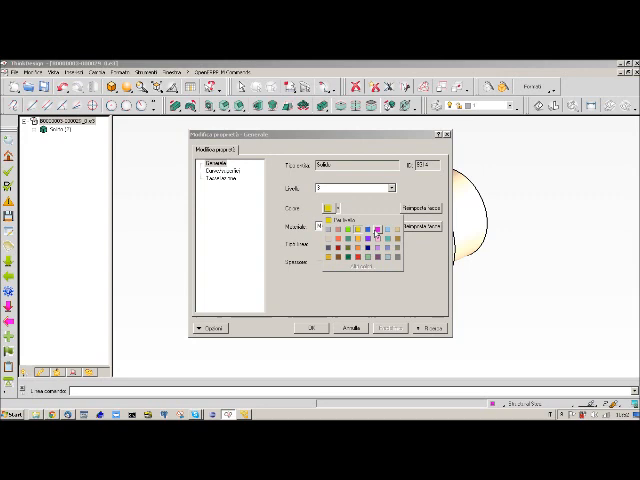
left_click(344, 238)
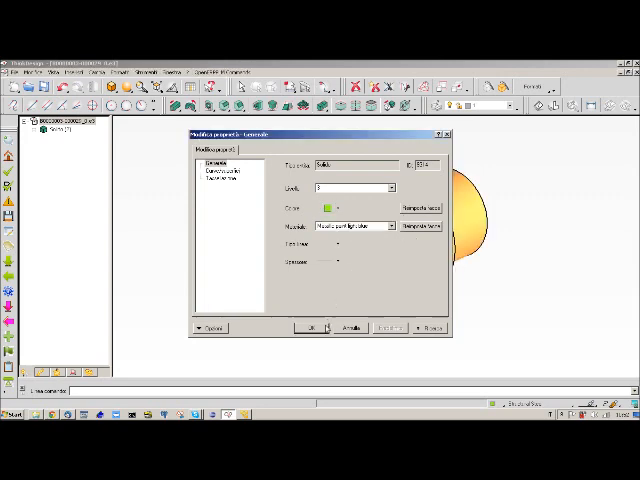
left_click(312, 326)
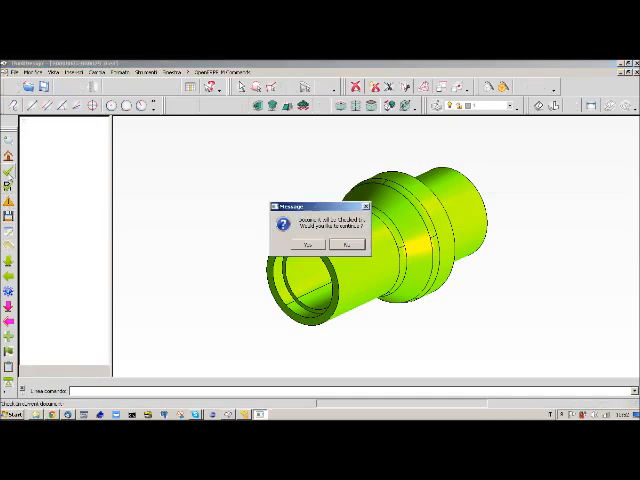
Accept the save message and preview the green bushing revision in PLM Advanced Search.
left_click(304, 244)
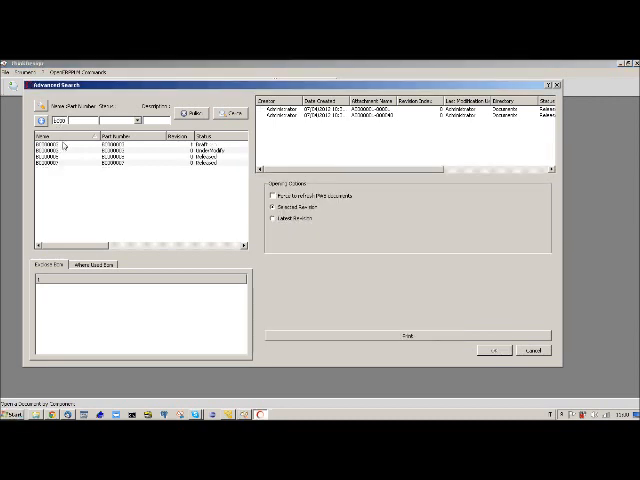
left_click(60, 146)
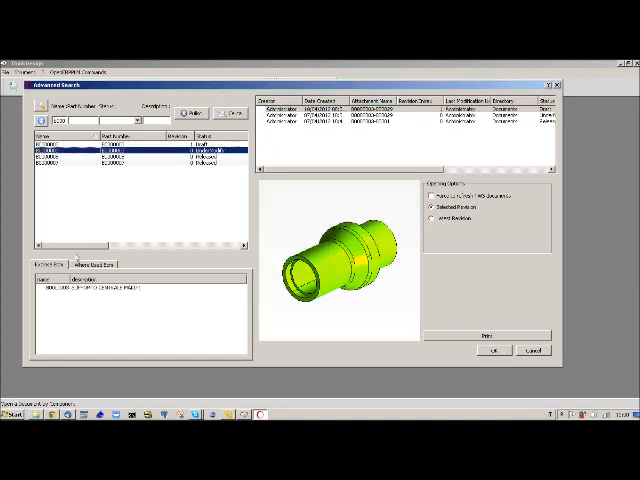
From the drawing record's Where Used list, show the parent shaft assembly's structure and preview.
left_click(88, 264)
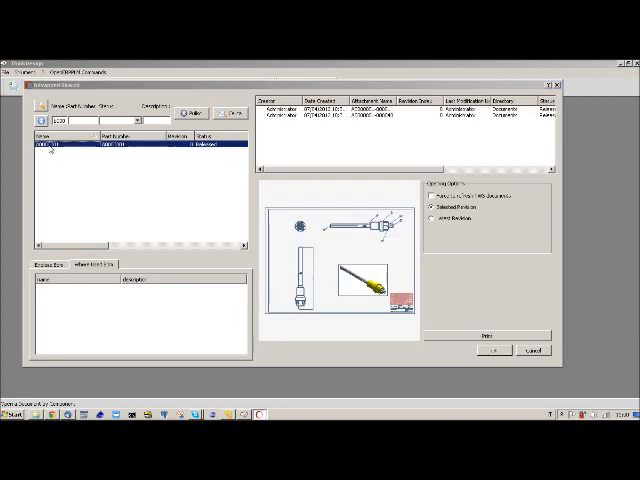
left_click(48, 264)
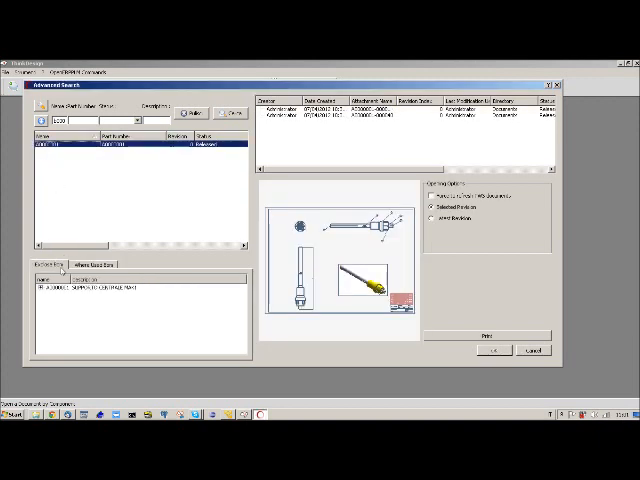
left_click(32, 286)
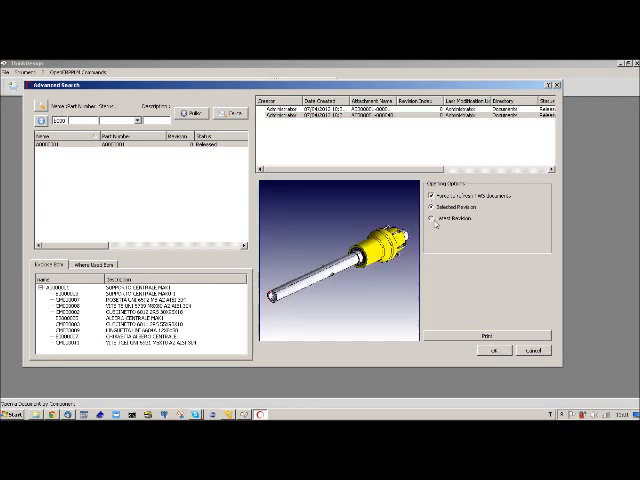
Search where the bushing is used, select the shaft assembly in the results and open it.
left_click(428, 220)
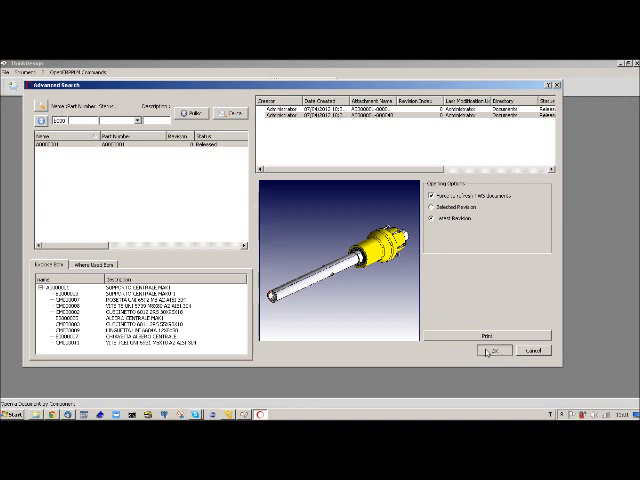
left_click(492, 350)
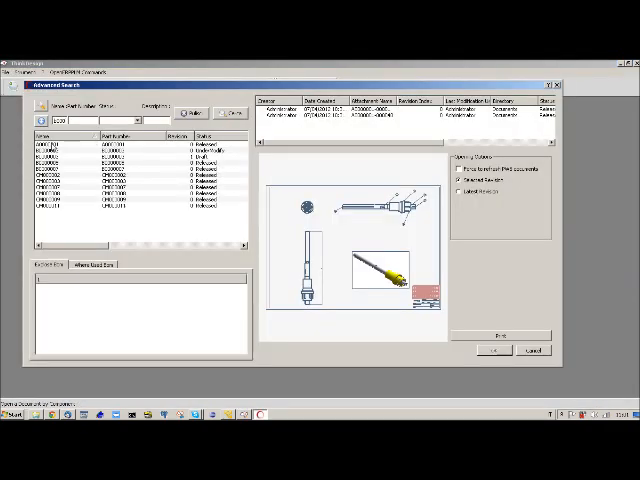
left_click(400, 120)
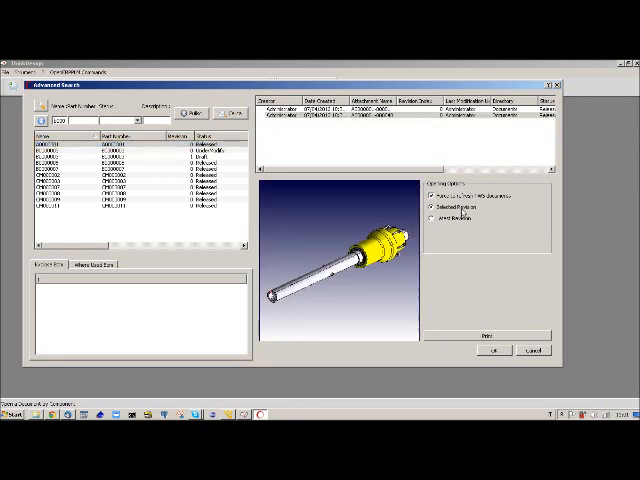
left_click(488, 350)
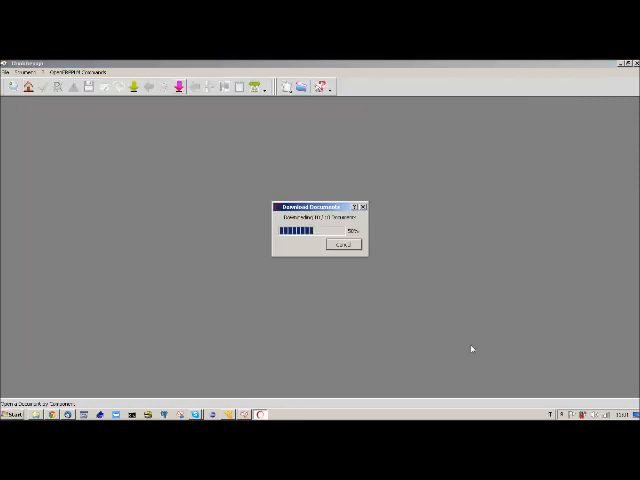